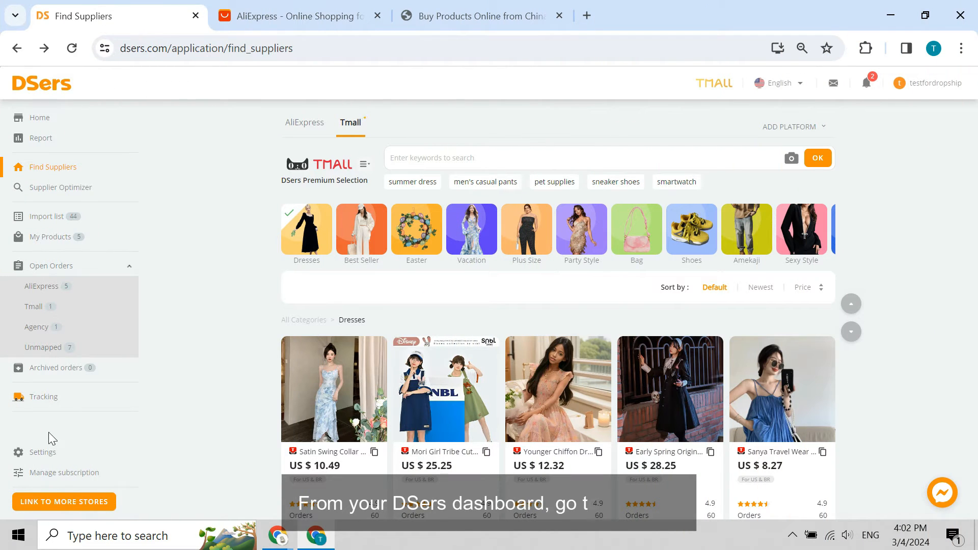
# Go to the DSers Settings page from the left sidebar
pyautogui.click(42, 452)
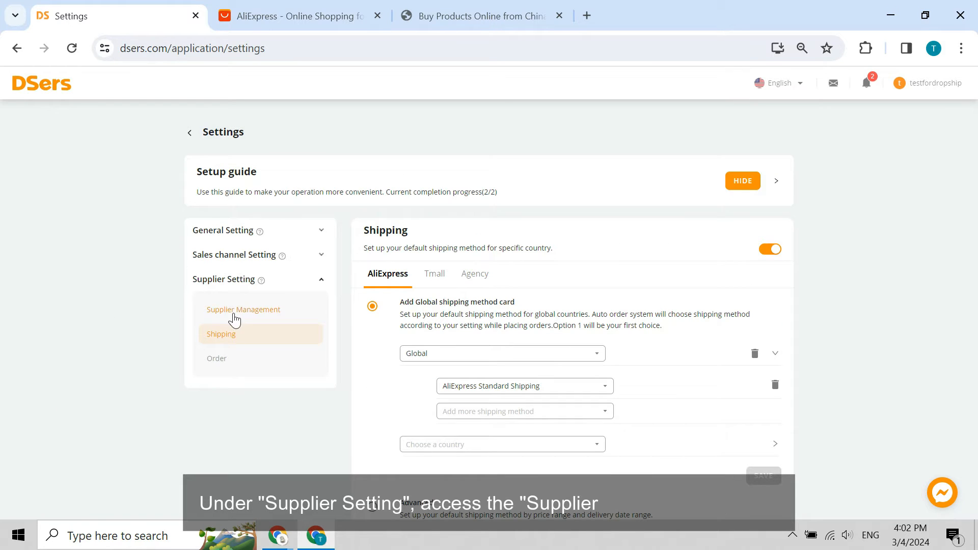
# Expand the AliExpress row in Supplier Management to show the connected account's member ID
pyautogui.click(243, 309)
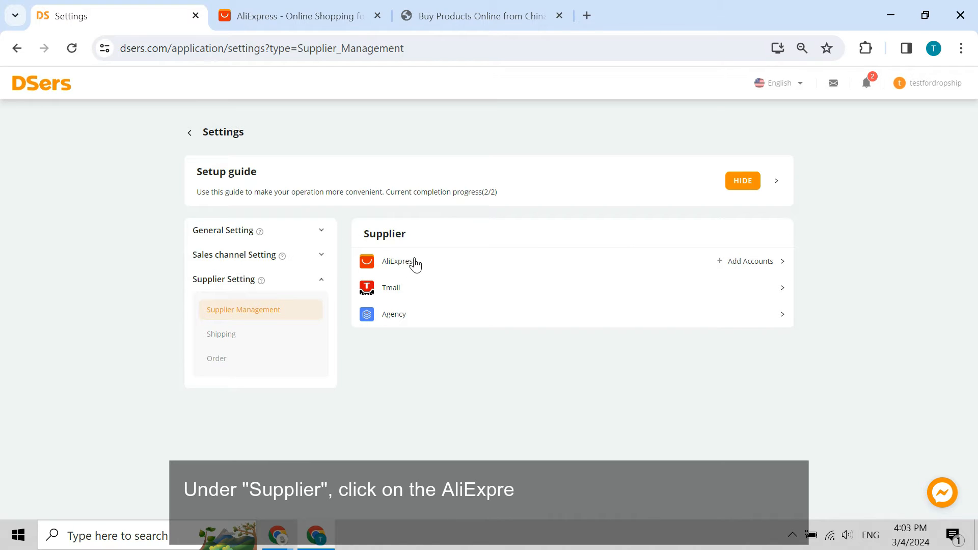
pyautogui.click(399, 261)
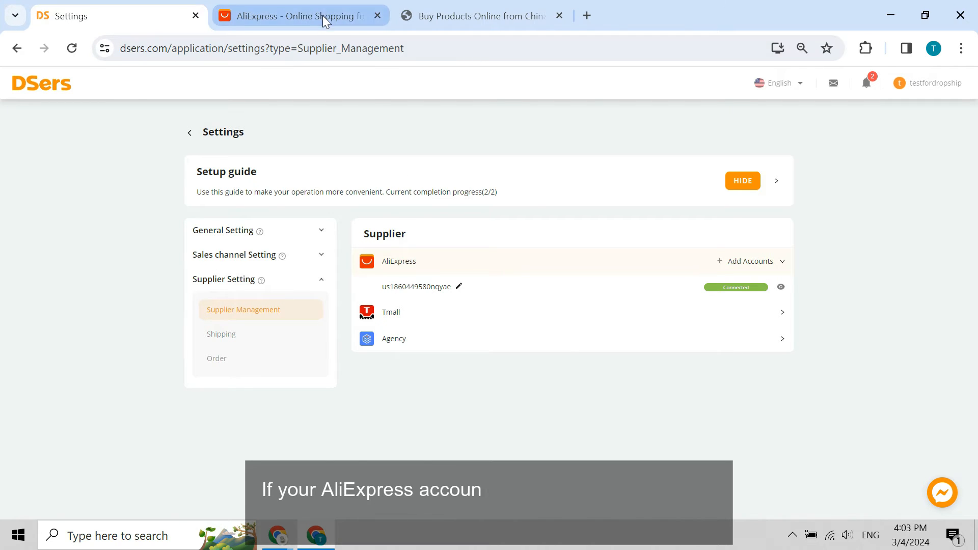
# In the AliExpress tab, reach the member profile via My Orders, Settings and Edit profile
pyautogui.click(299, 15)
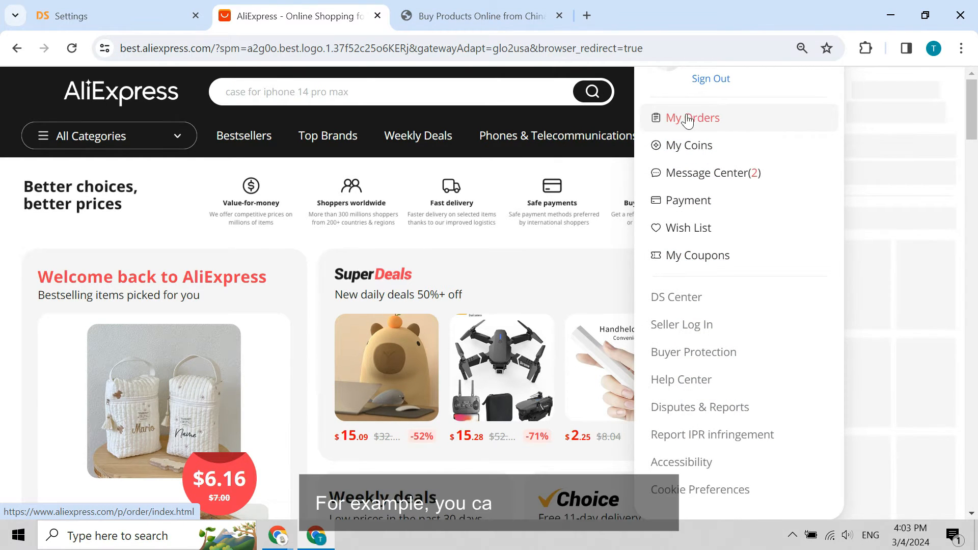
pyautogui.click(691, 117)
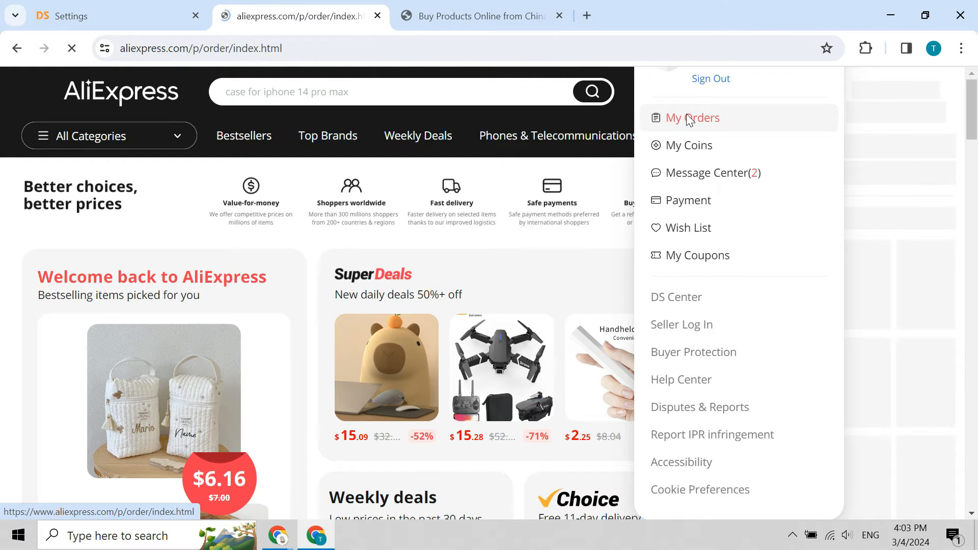
pyautogui.click(692, 117)
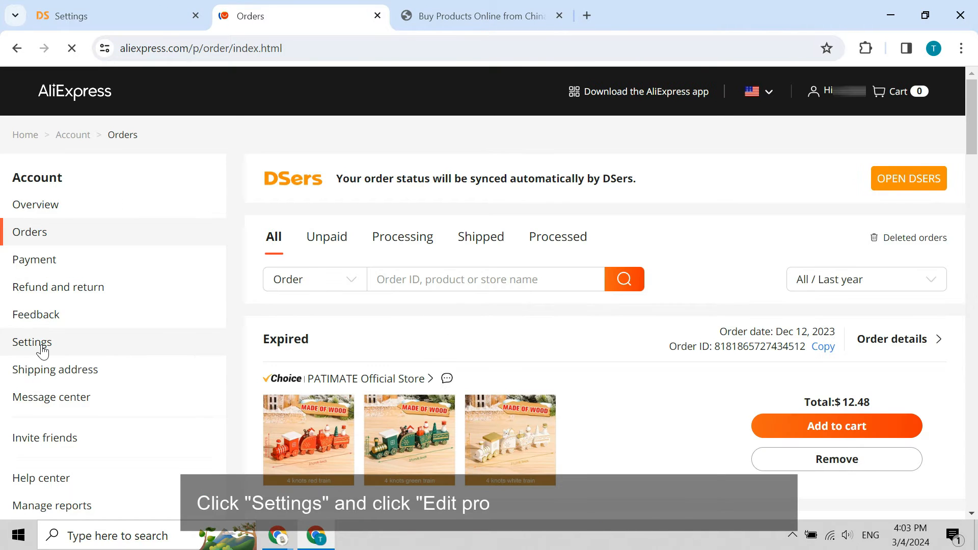
pyautogui.click(31, 342)
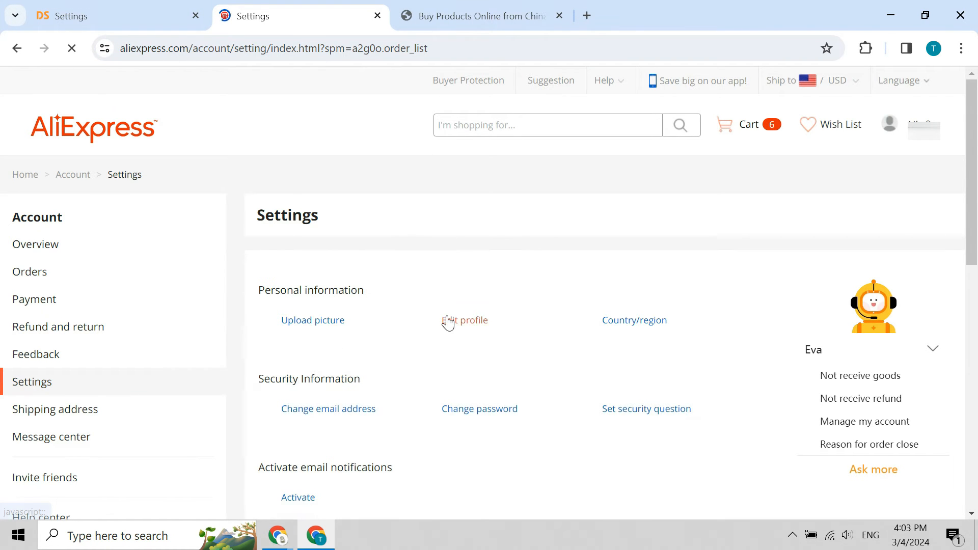
pyautogui.click(463, 320)
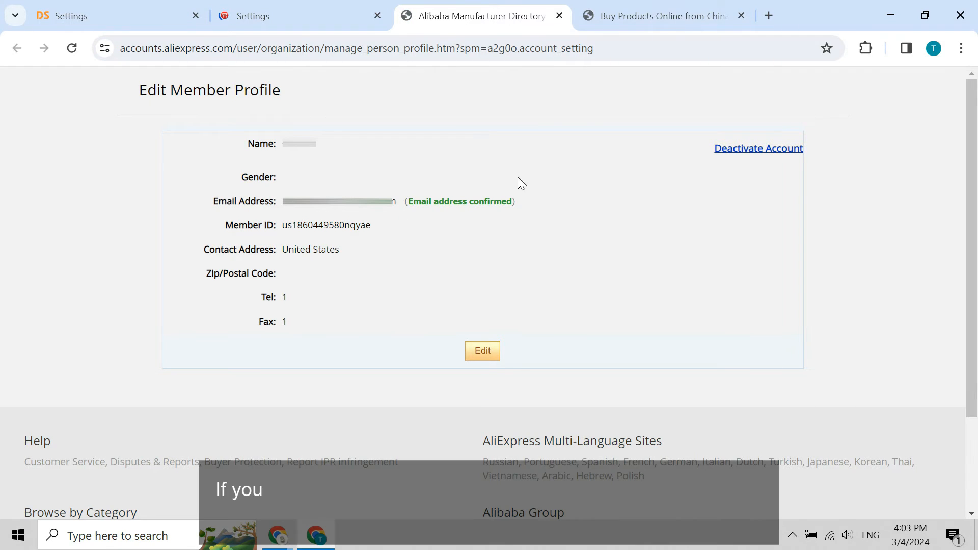
# Switch to the browser tab holding the AliExpress login page
pyautogui.click(659, 16)
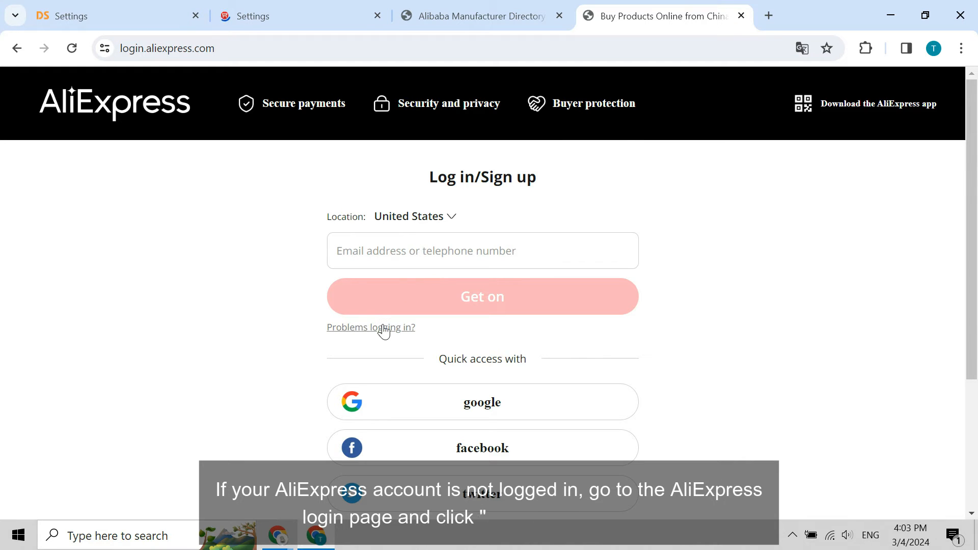
# Start a password reset via 'Problems logging in?' and 'Reset your password'
pyautogui.click(370, 327)
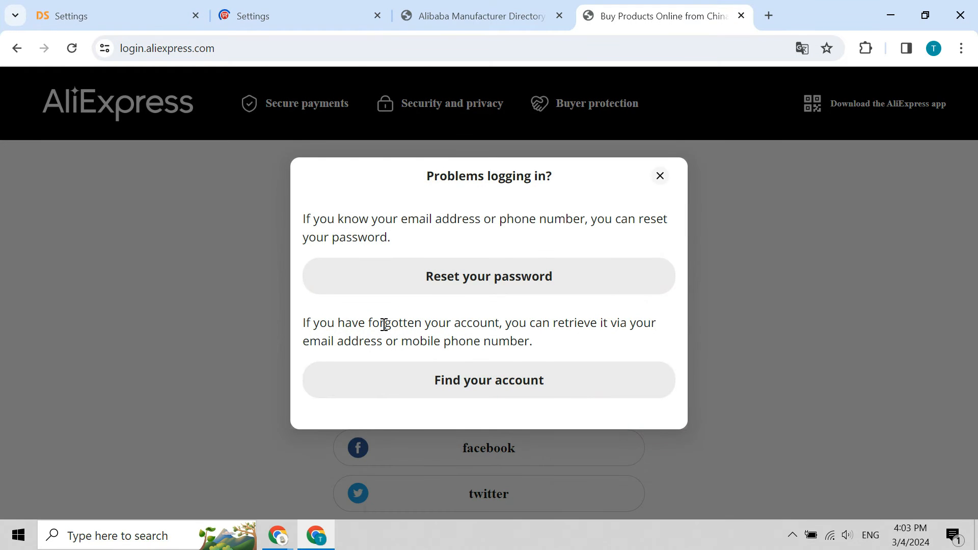
pyautogui.click(488, 276)
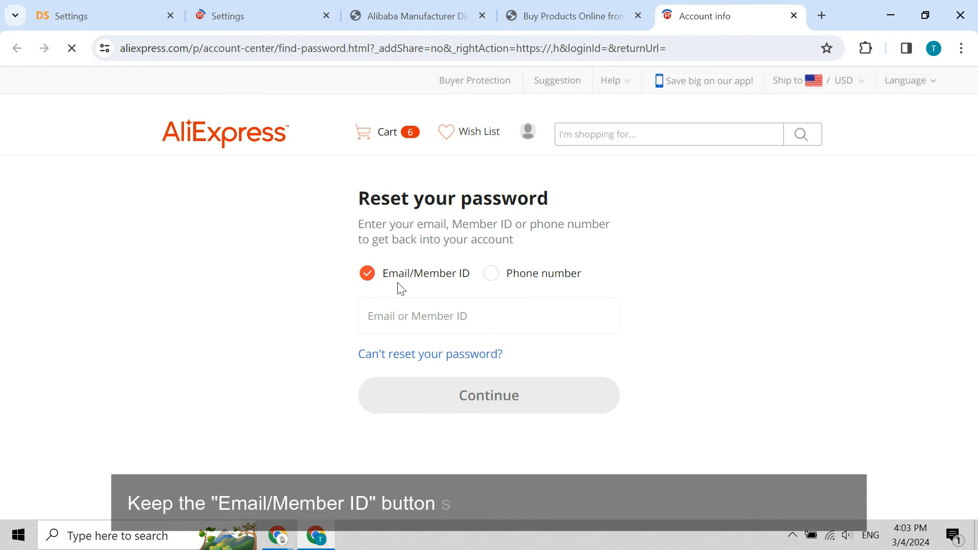
pyautogui.click(489, 316)
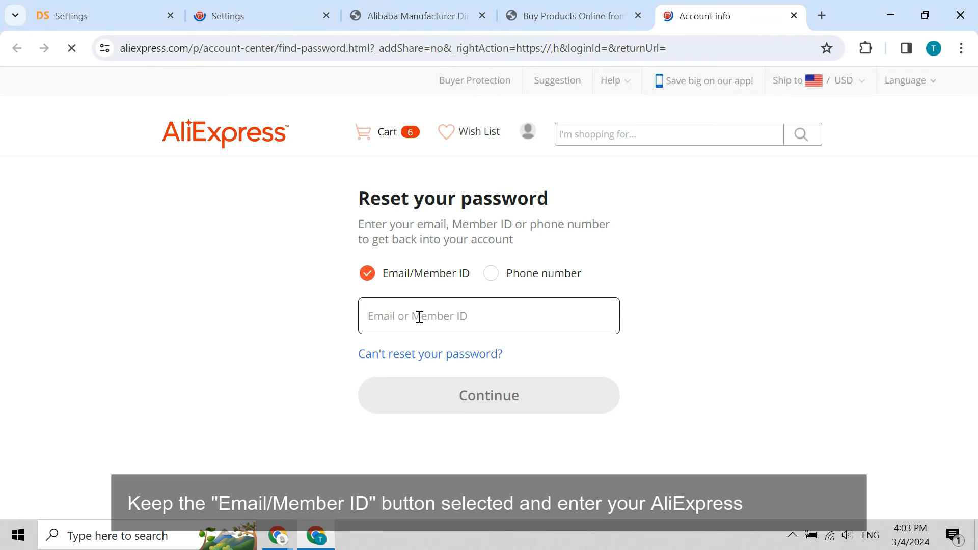
pyautogui.write('us1860449580nqyae')
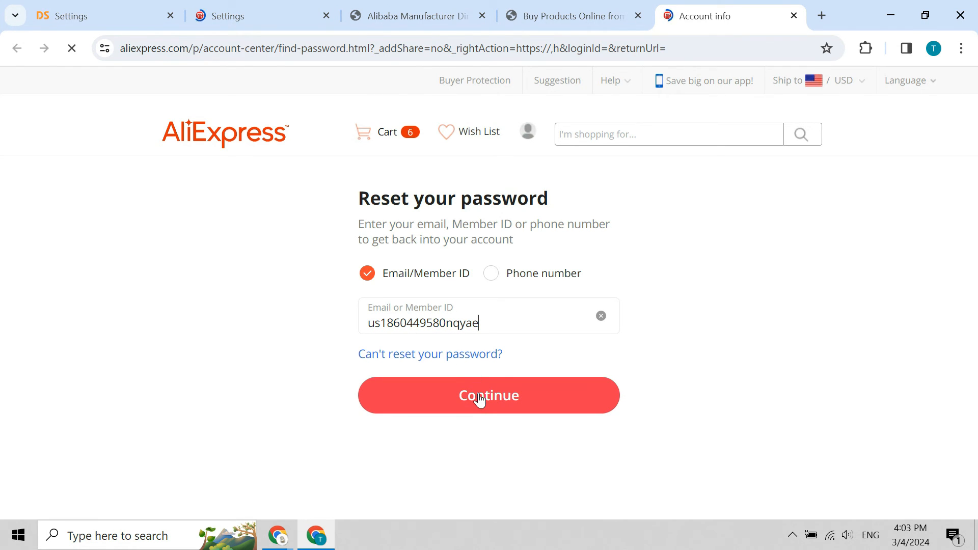
pyautogui.click(488, 394)
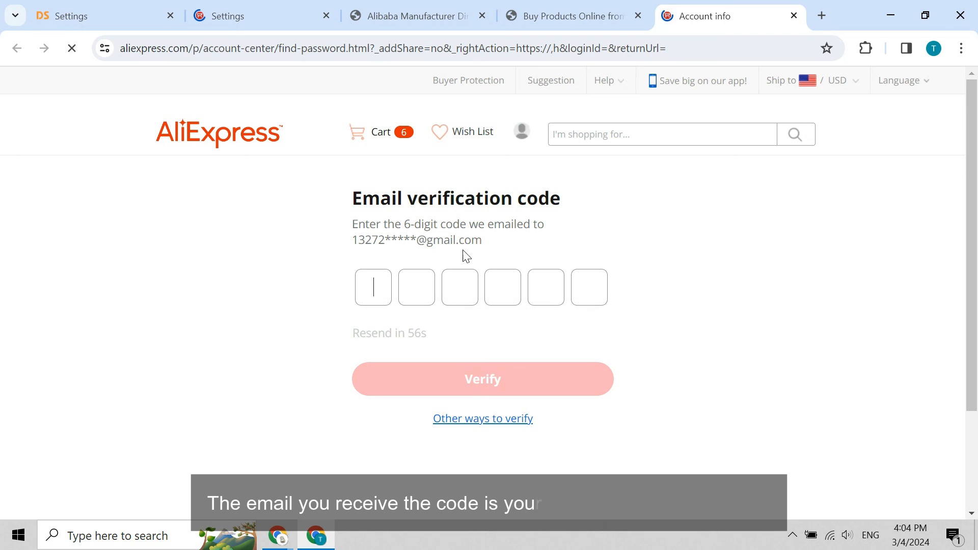
pyautogui.moveTo(492, 251)
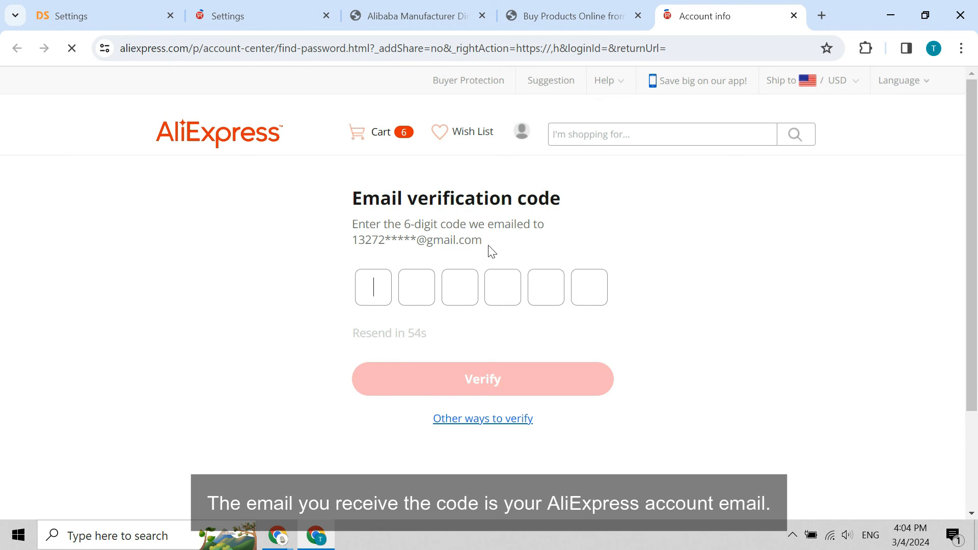